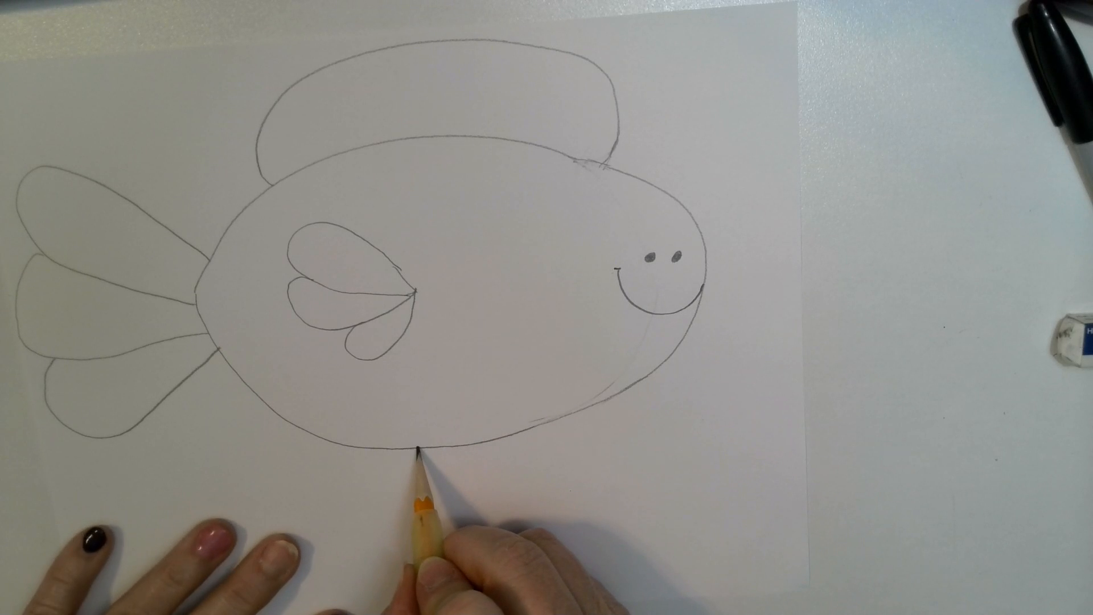
drag(432, 446, 405, 481)
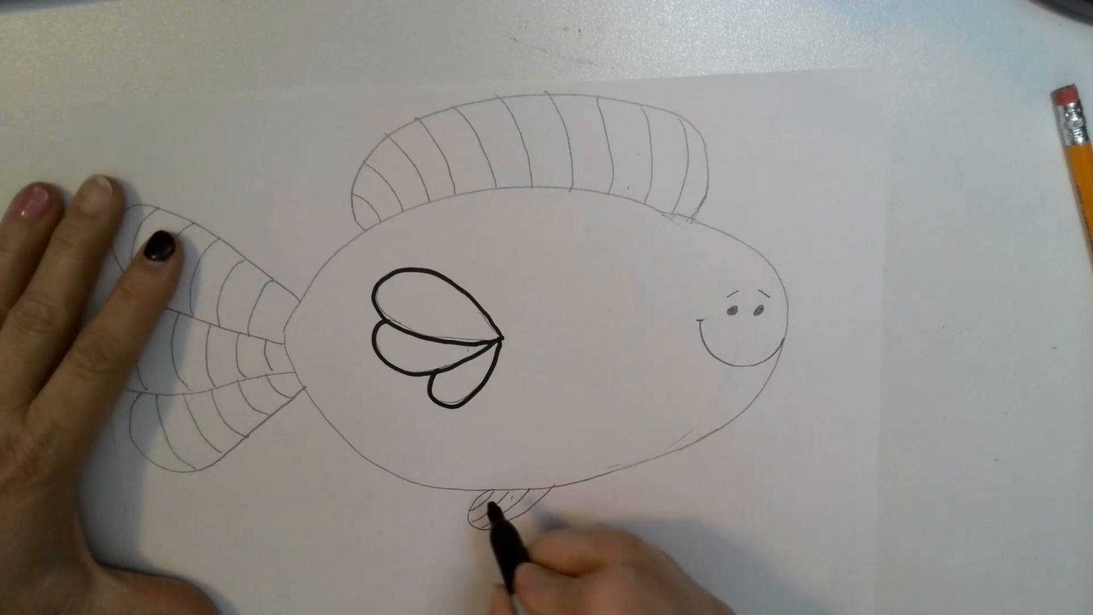
drag(488, 502, 543, 488)
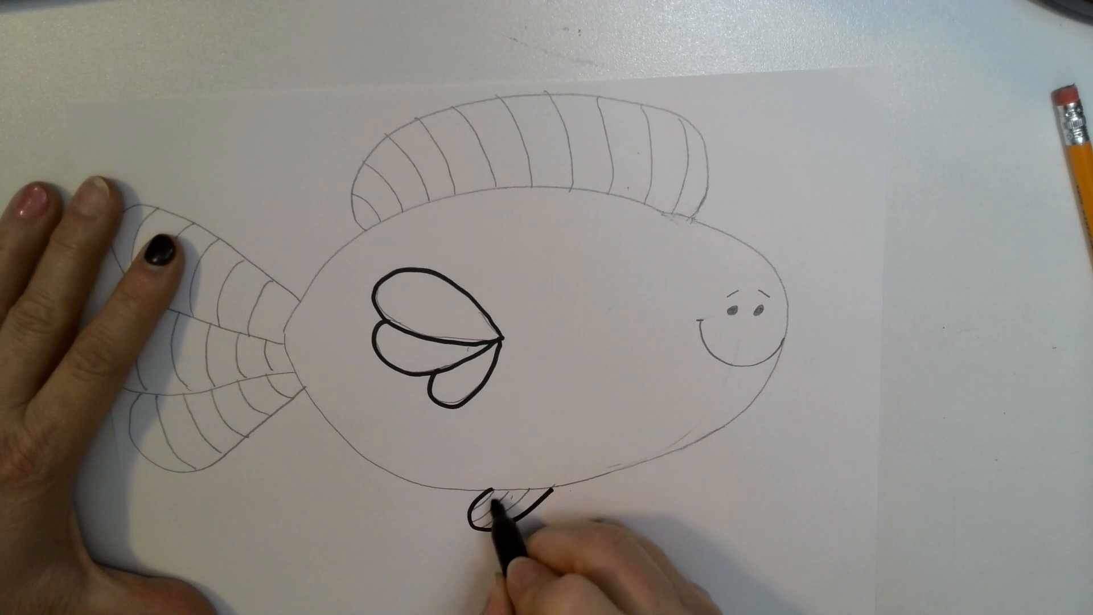